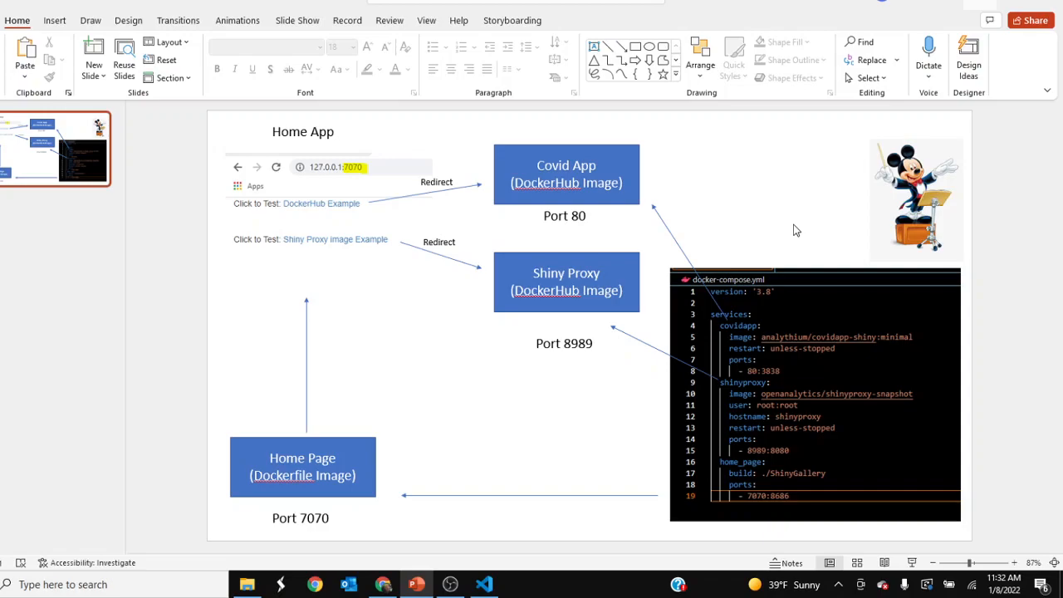
Review the slide pictures and highlight the covidapp service lines in docker-compose.yml
left_click(916, 199)
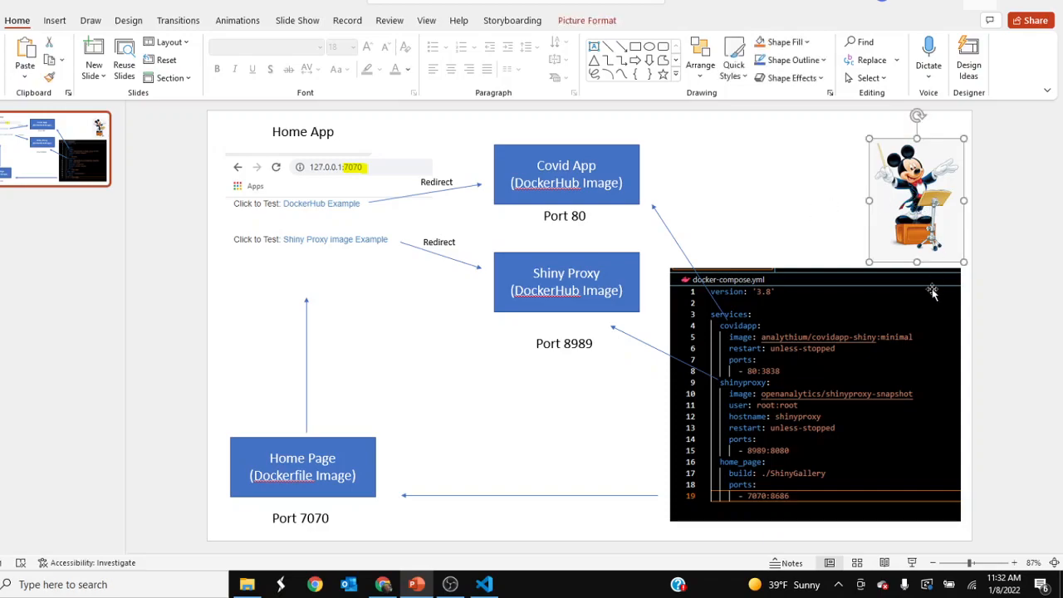
mouse_move(901, 281)
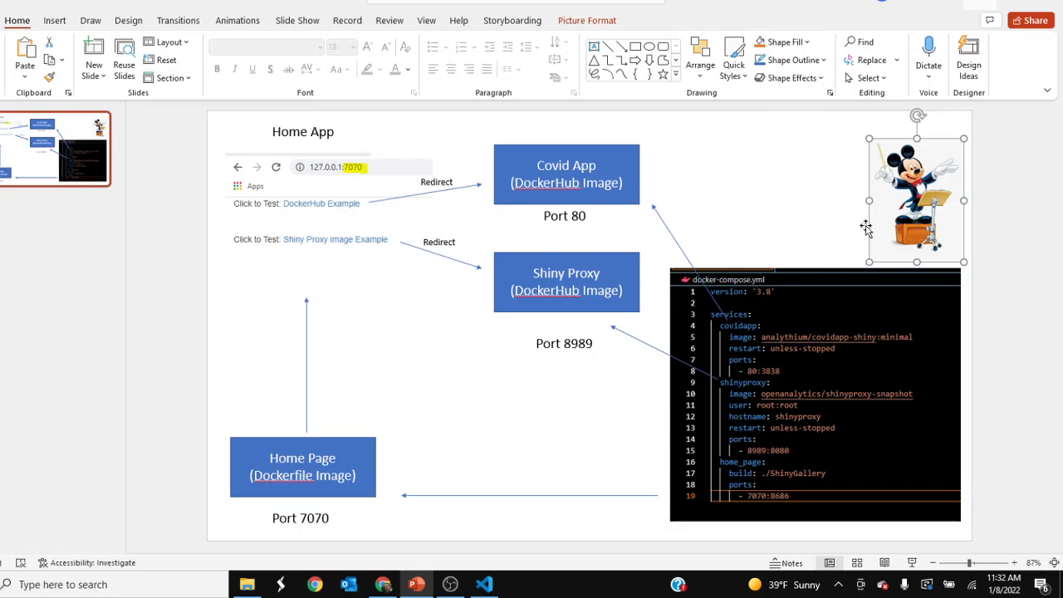
mouse_move(632, 97)
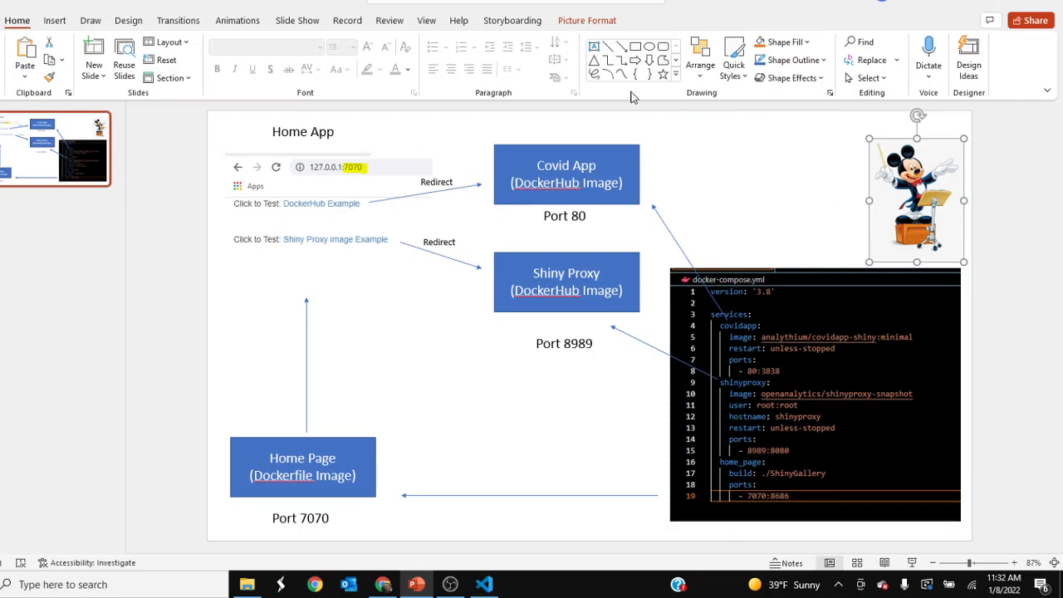
left_click(328, 217)
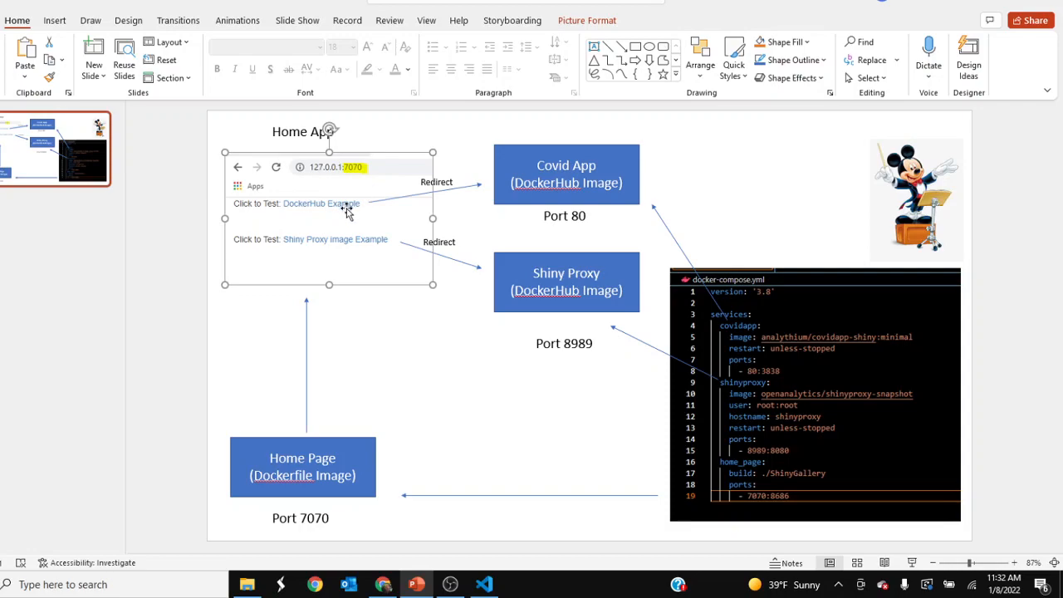
mouse_move(316, 220)
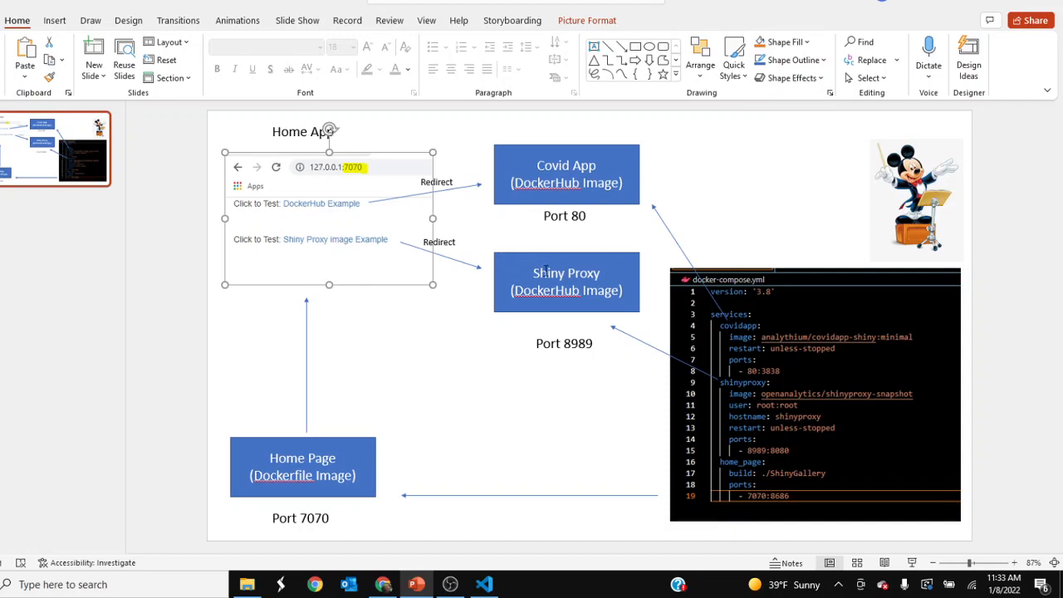
mouse_move(556, 259)
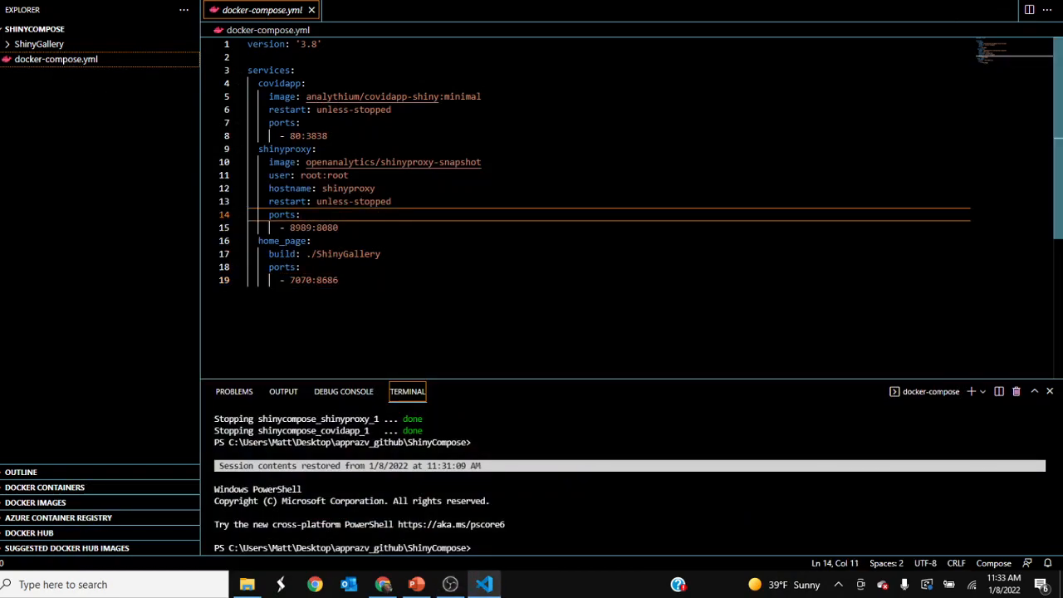
left_click(268, 70)
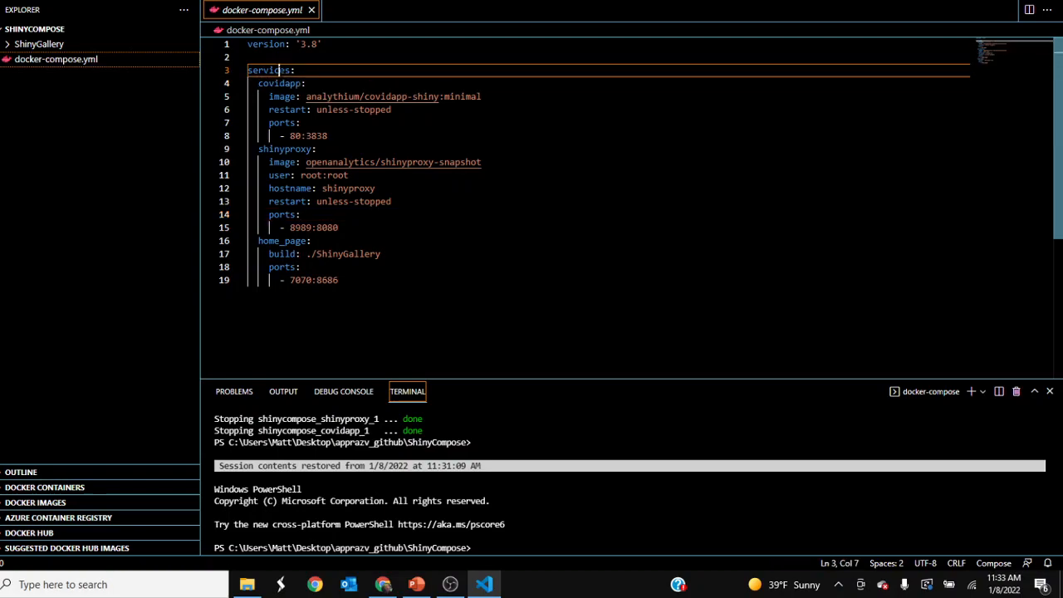
double_click(279, 83)
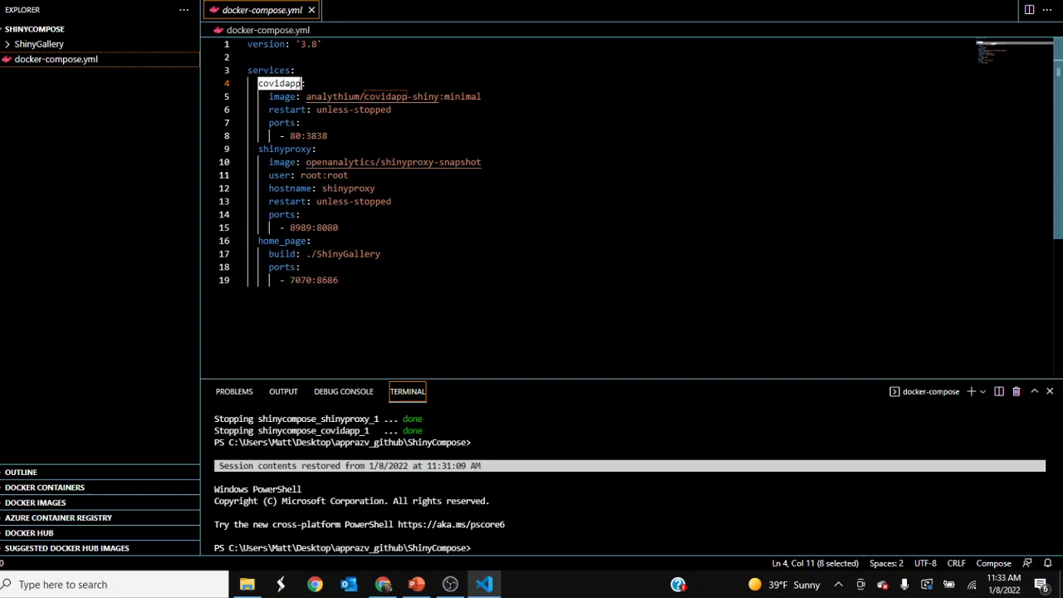
double_click(332, 96)
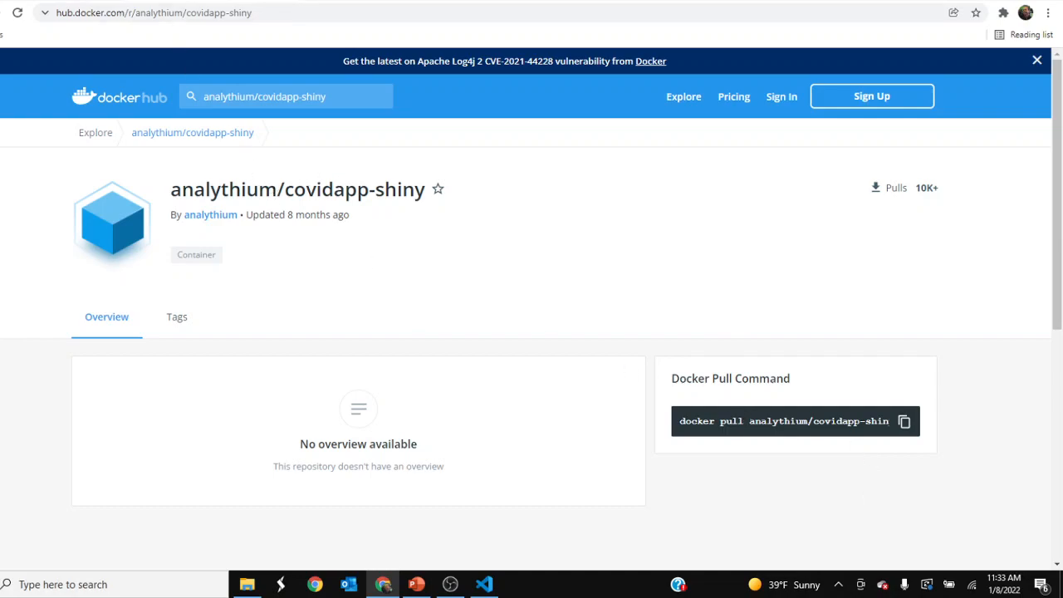
left_click(484, 584)
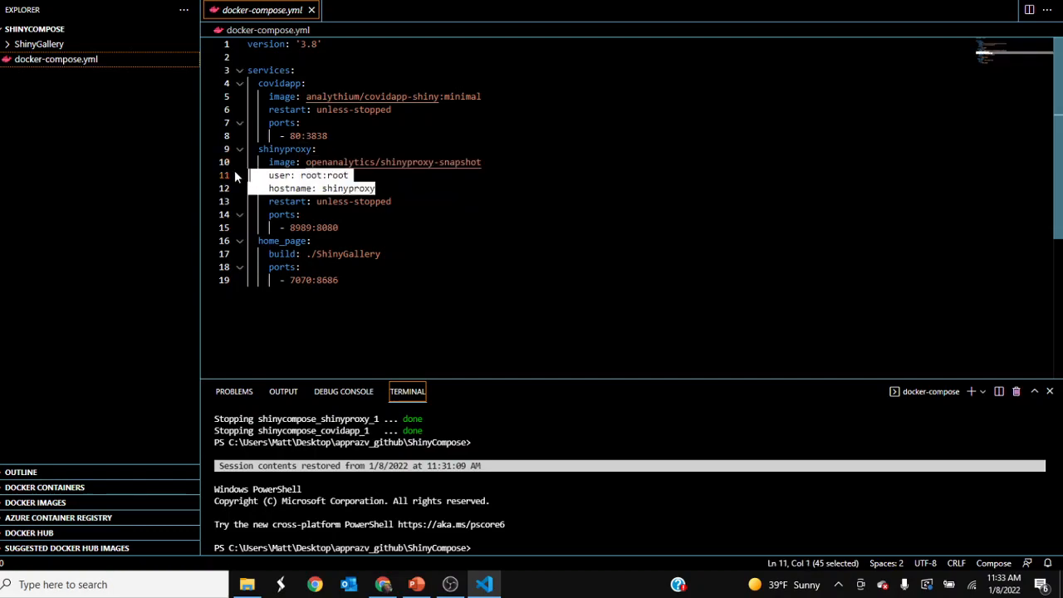
Highlight ShinyProxy's host port 8989 and peek at the ShinyGallery folder contents
left_click(349, 176)
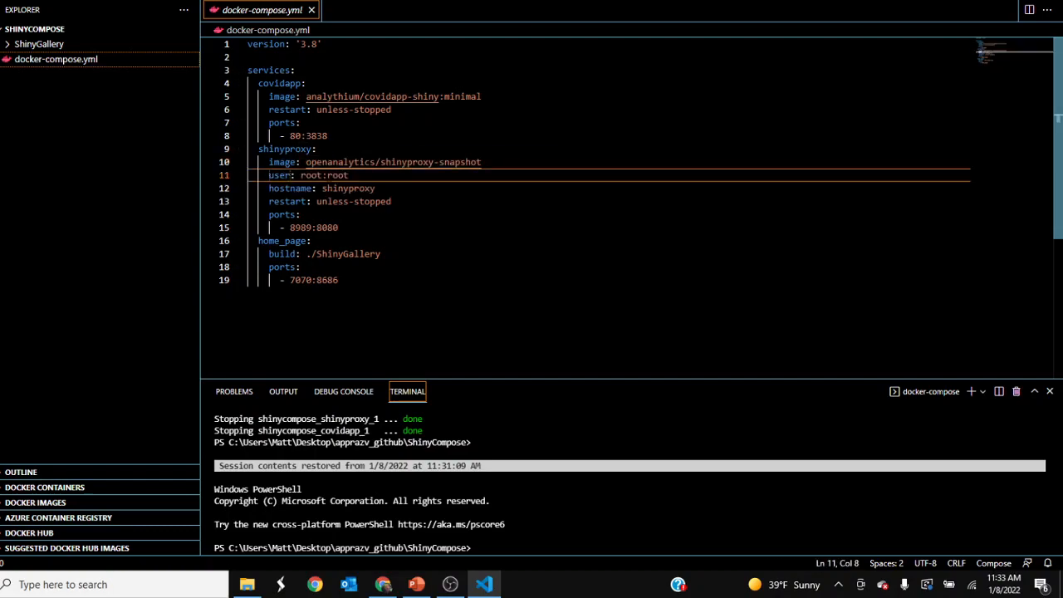
double_click(289, 187)
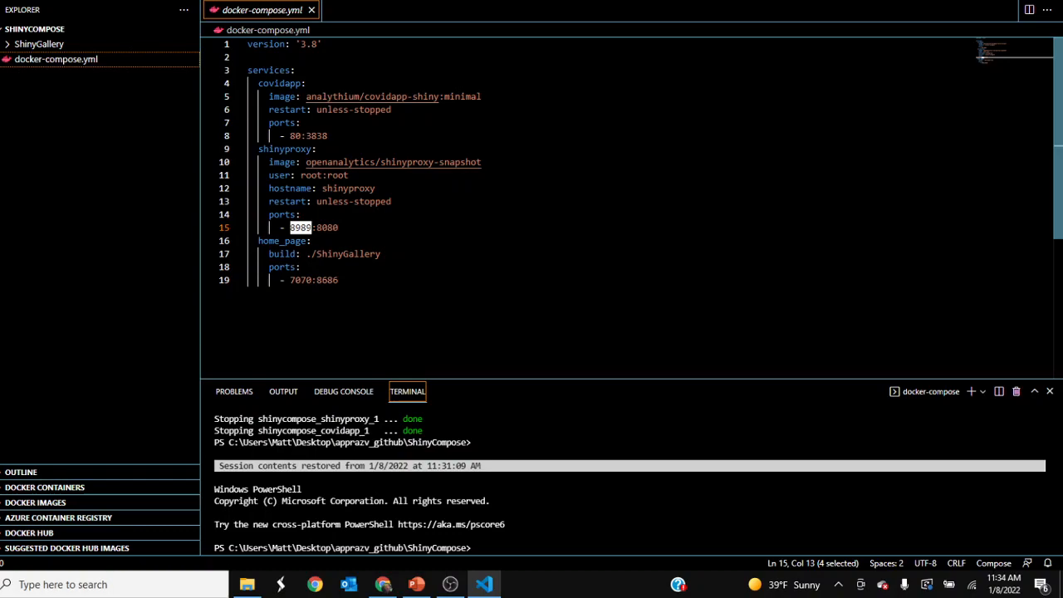
mouse_move(113, 163)
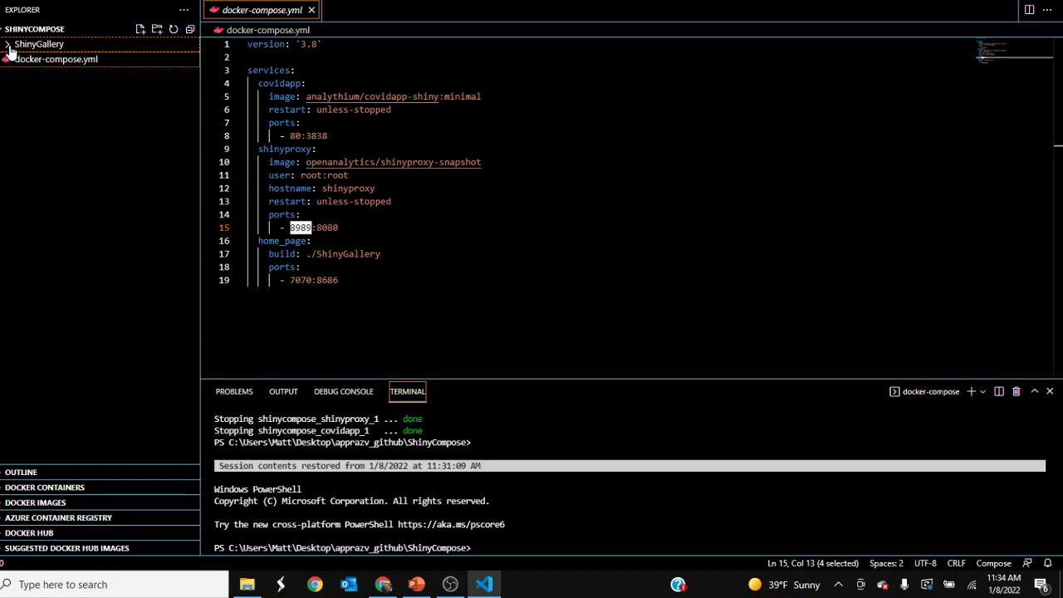
left_click(38, 44)
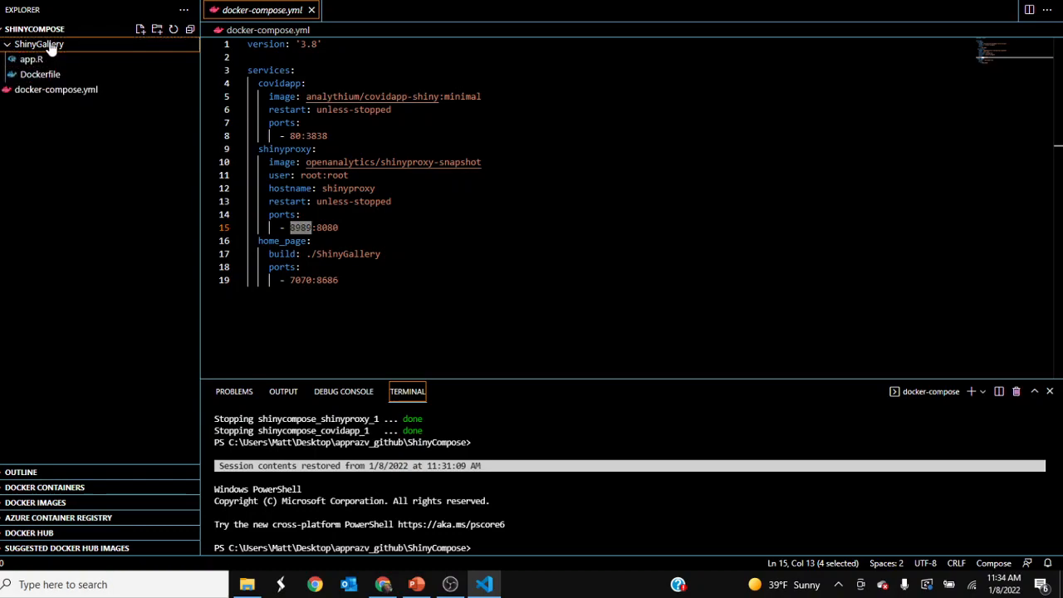
left_click(38, 43)
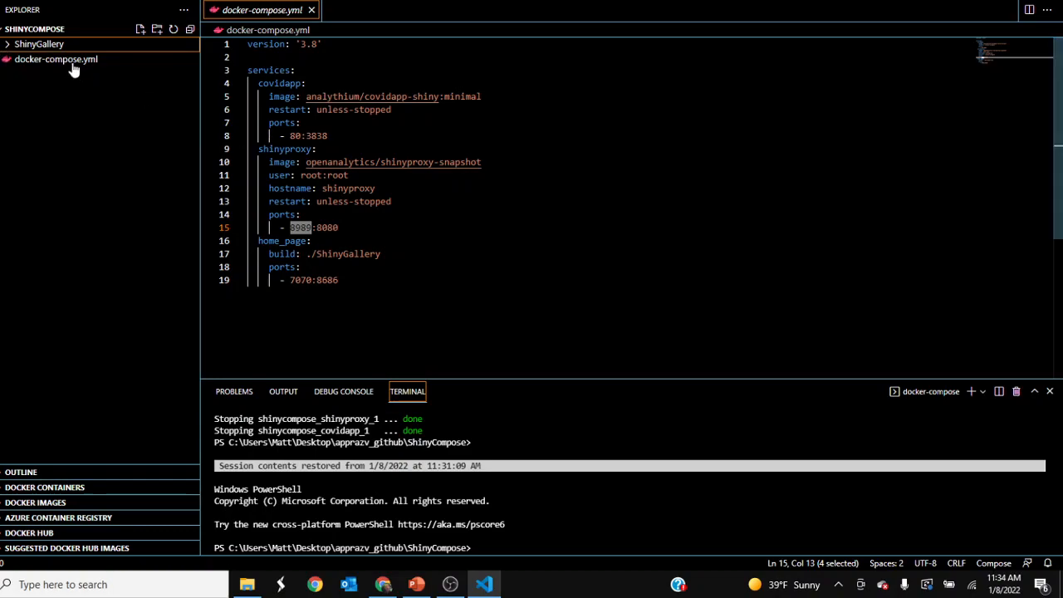
mouse_move(55, 59)
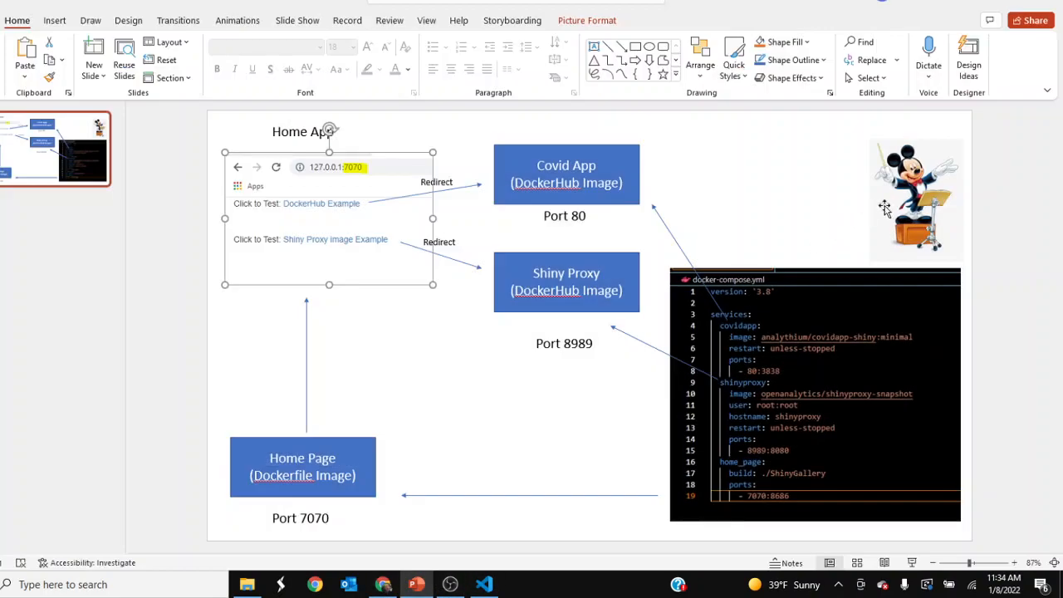
left_click(915, 199)
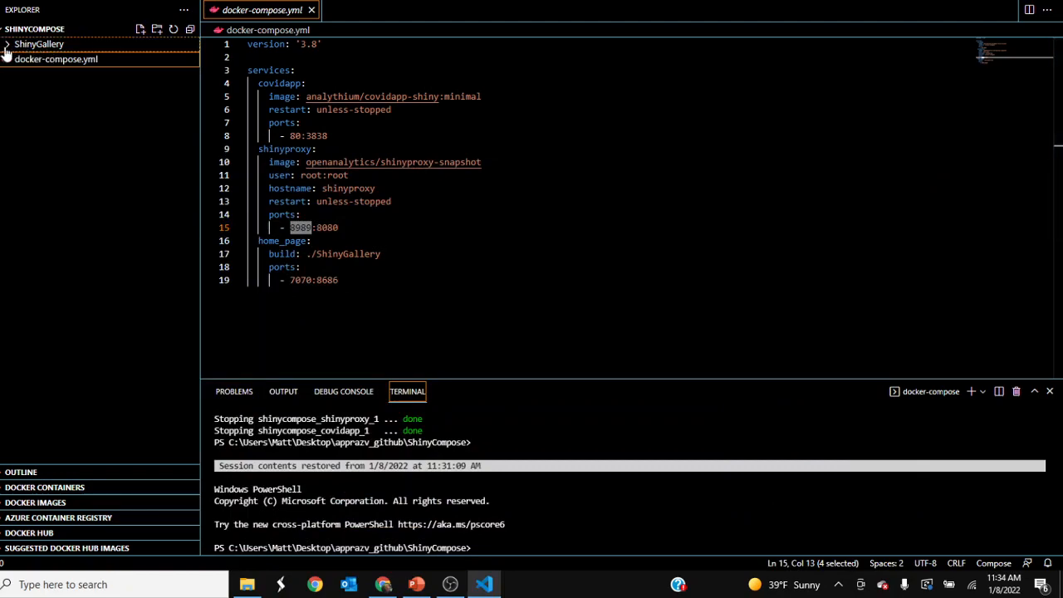
Show the ShinyGallery Dockerfile that builds the home page image
left_click(39, 43)
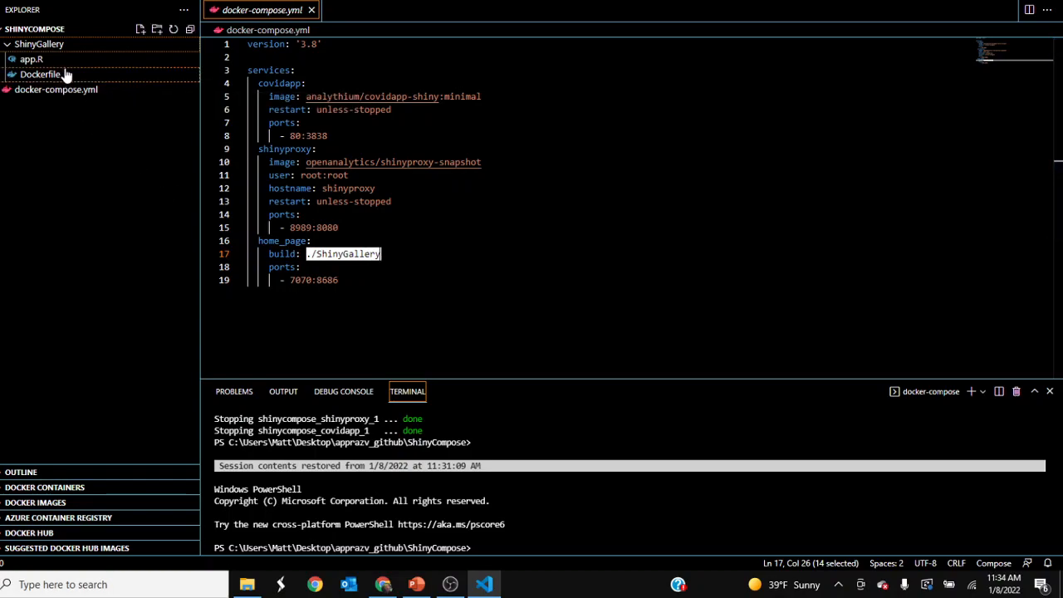
left_click(40, 74)
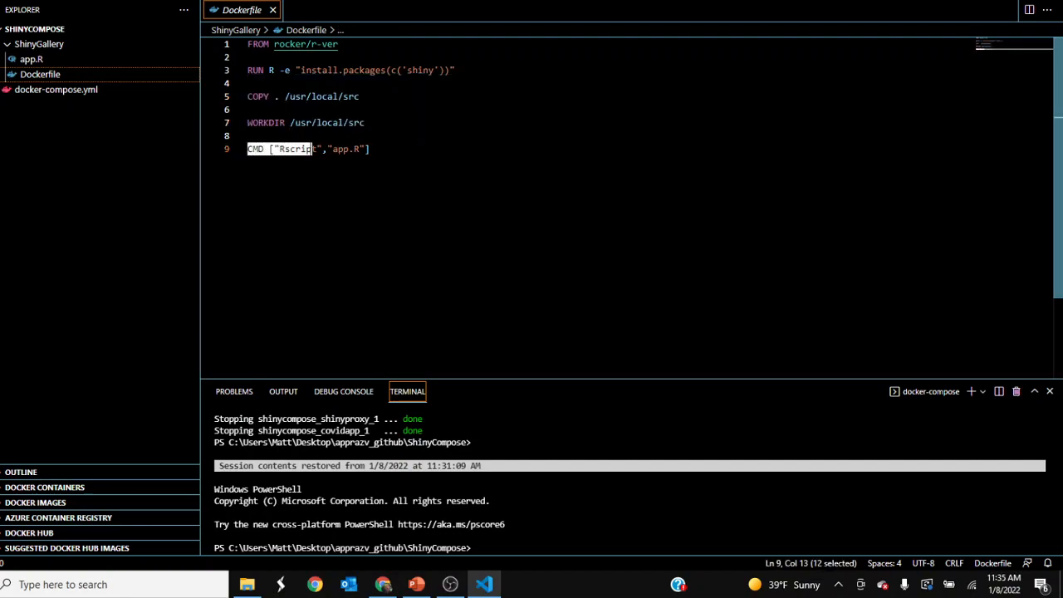
Highlight the app start command, then review app.R and its Shiny port 8686
double_click(340, 148)
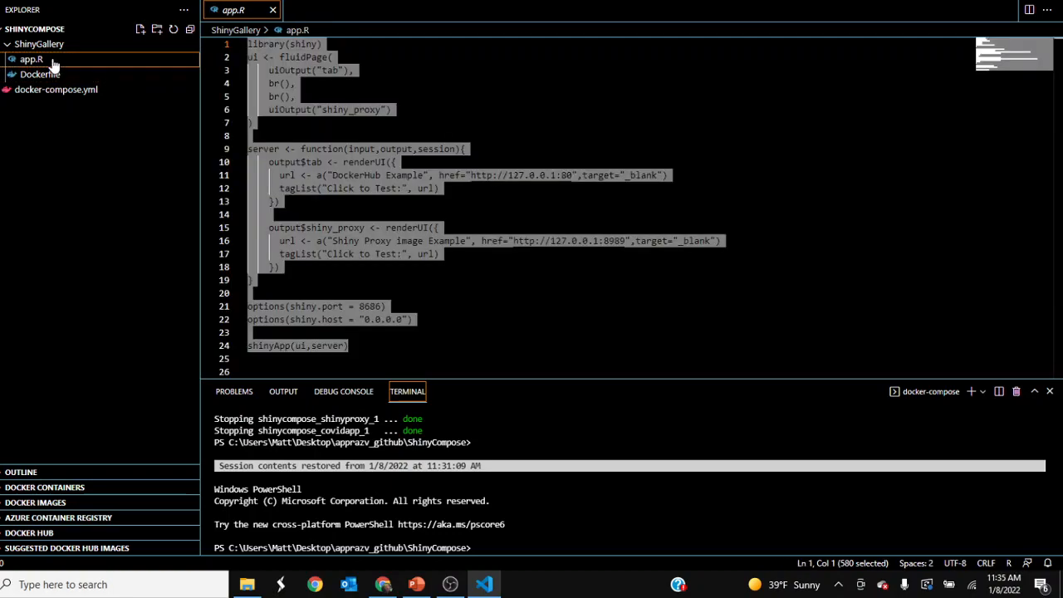
left_click(289, 70)
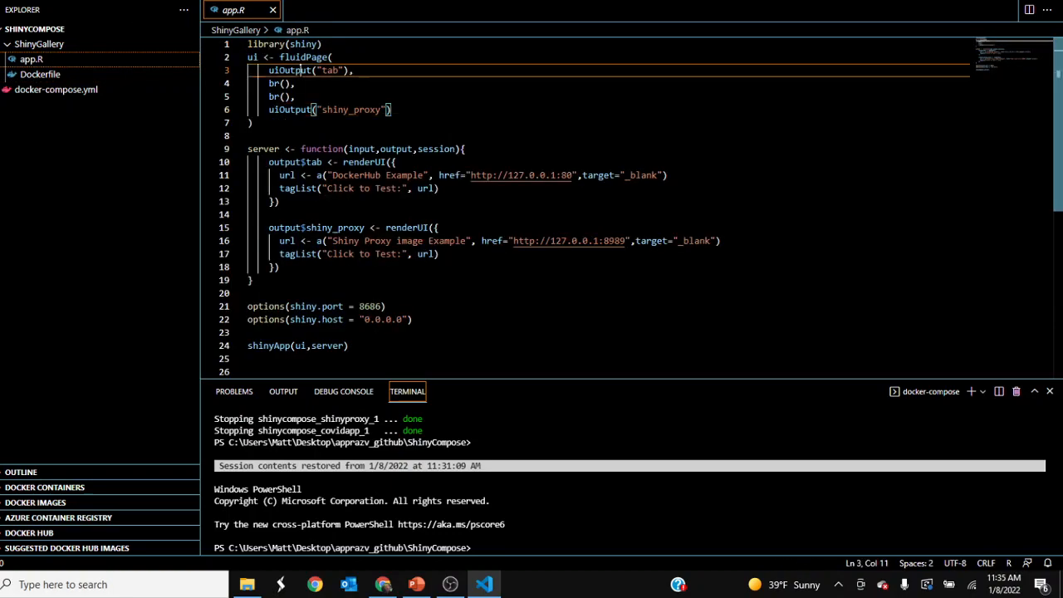
double_click(349, 109)
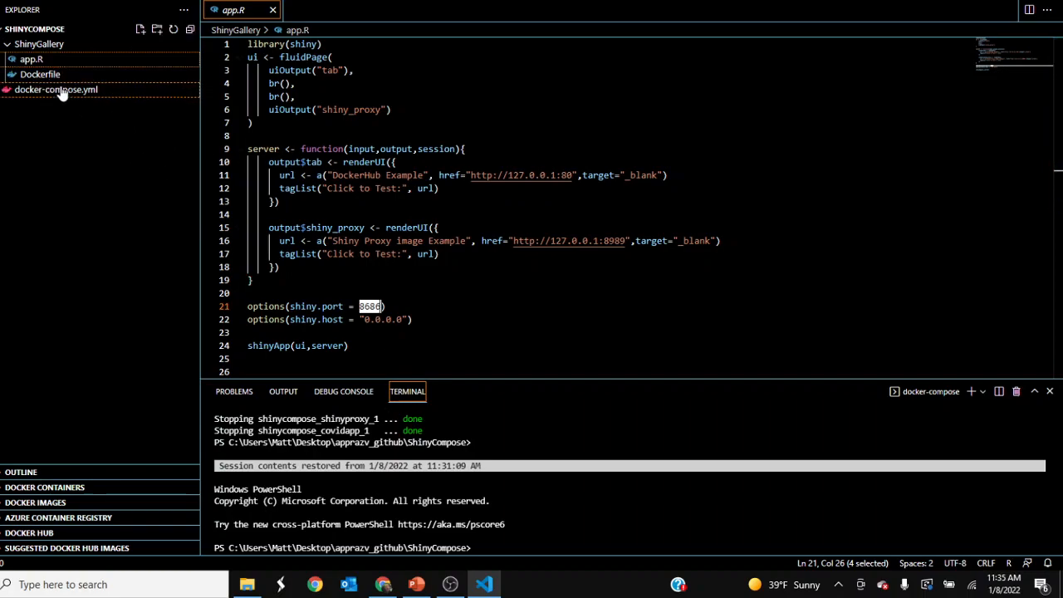
Return to docker-compose.yml, which maps host 7070 to container 8686
left_click(57, 89)
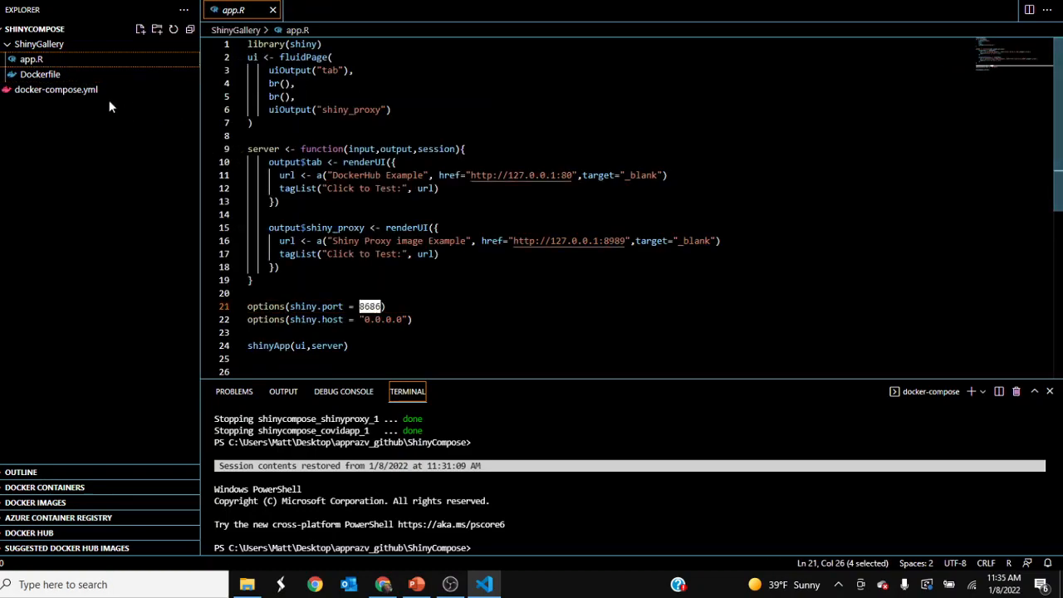
left_click(57, 89)
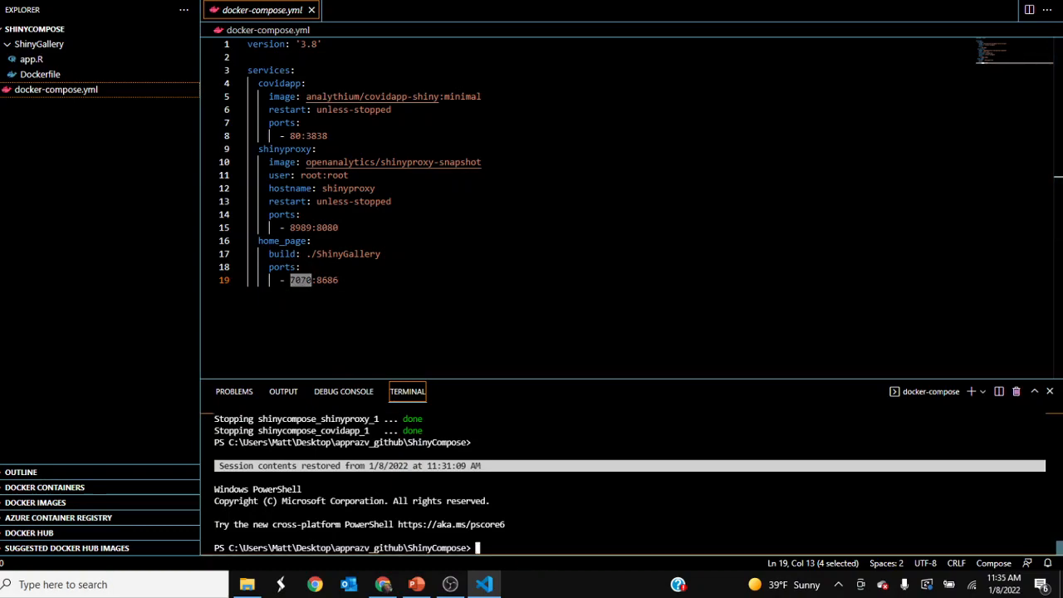
Enter 'docker-compose up' in the integrated terminal to start all three services
type("docker-")
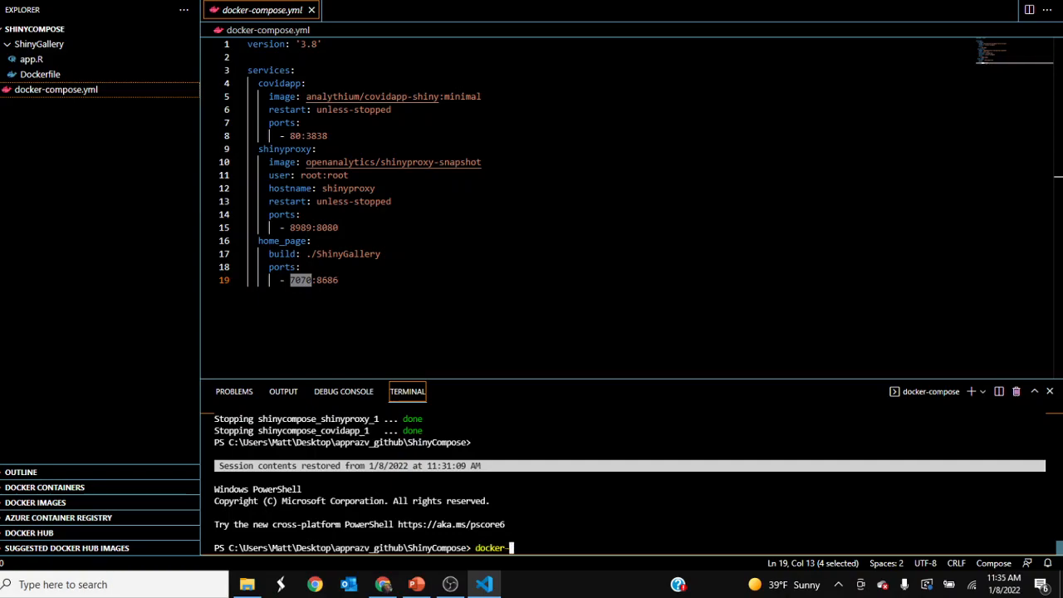
type("compose")
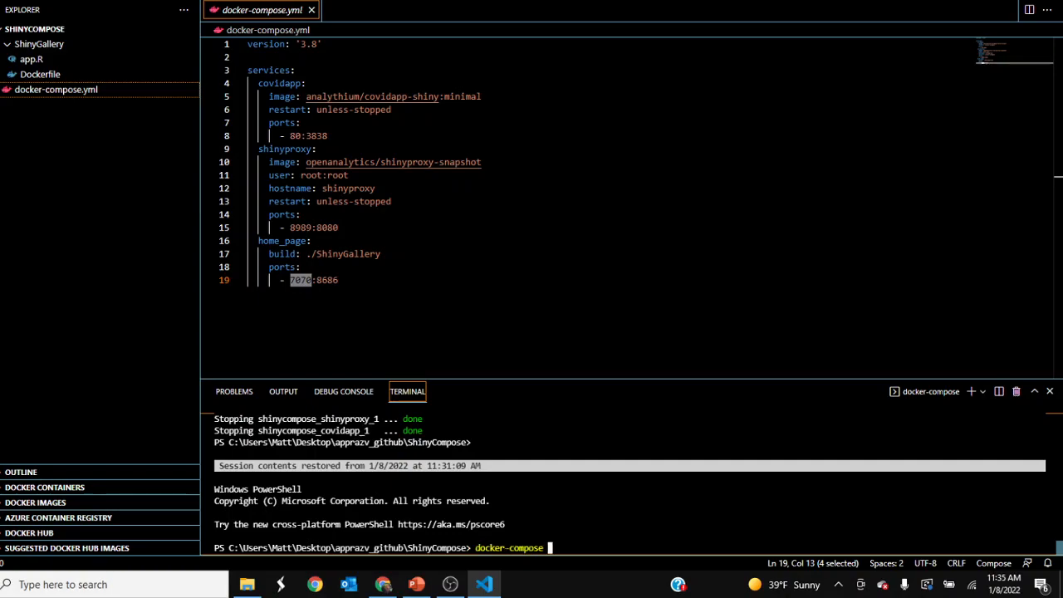
type("up")
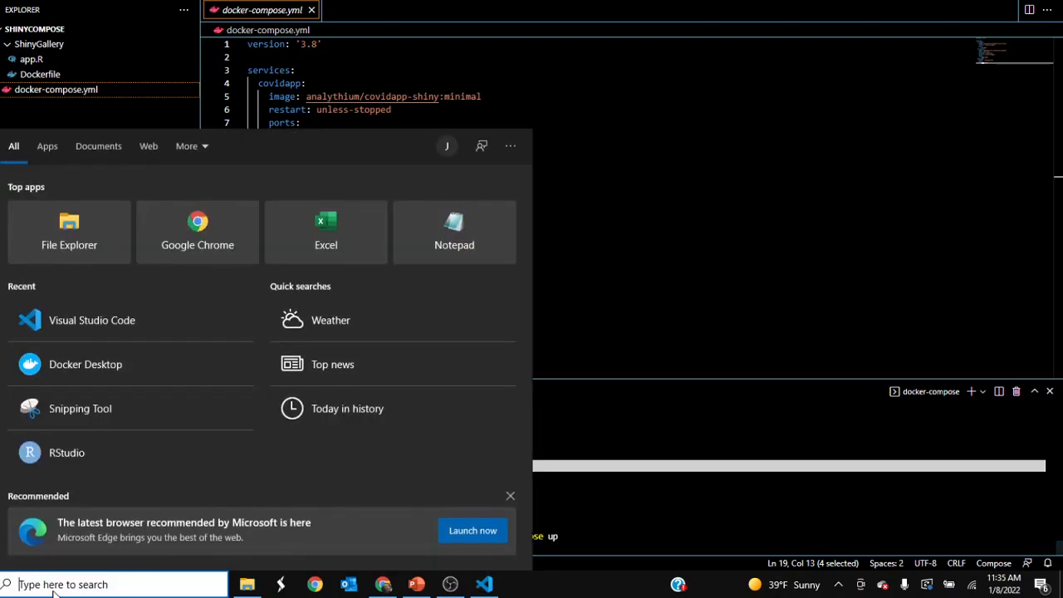
Launch Docker Desktop, list the three in-use images, then return to Containers/Apps
type("docker")
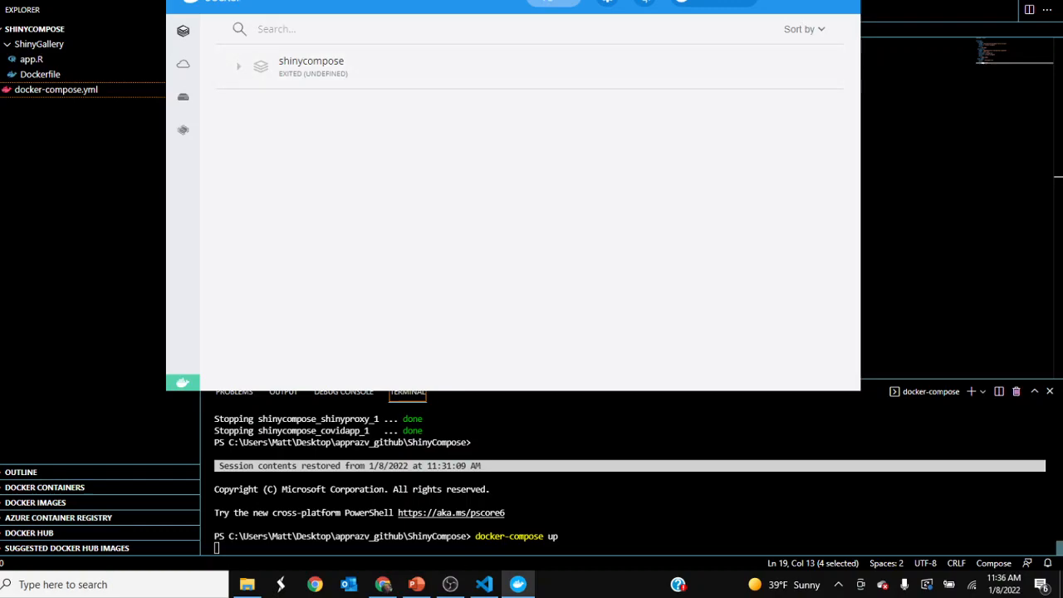
left_click(310, 60)
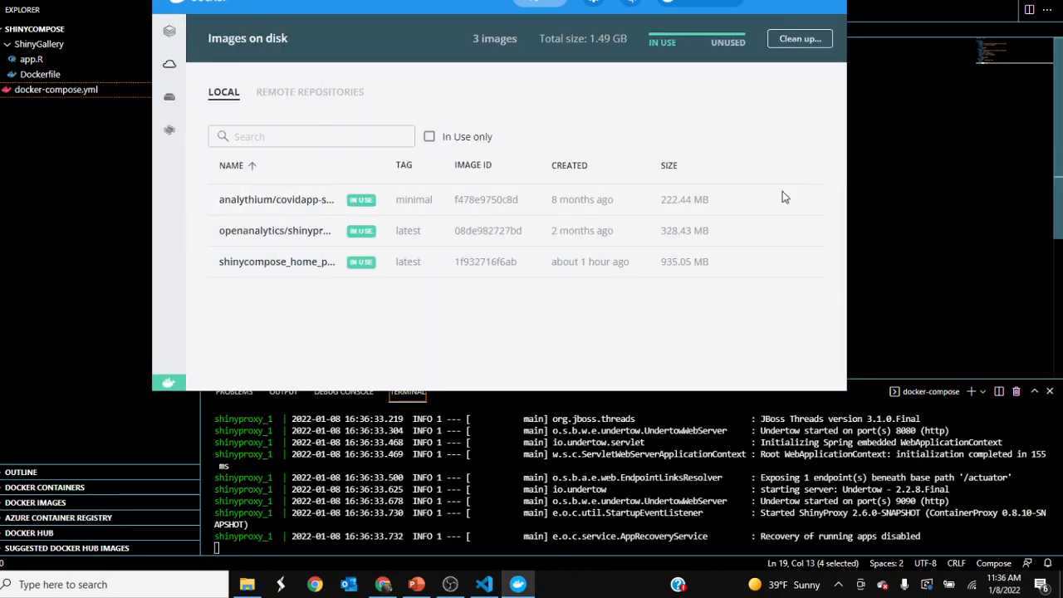
left_click(169, 30)
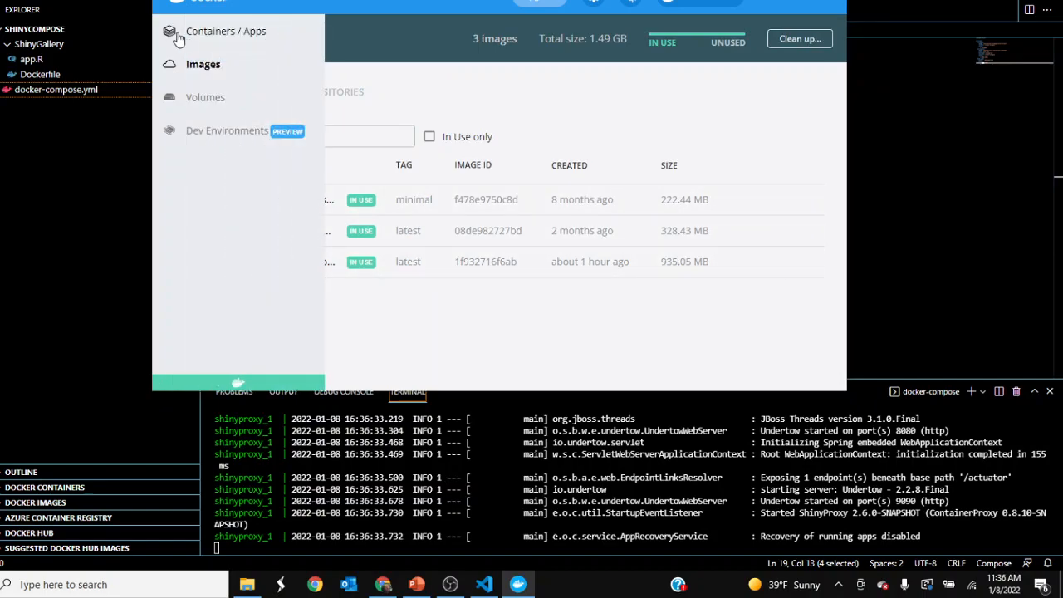